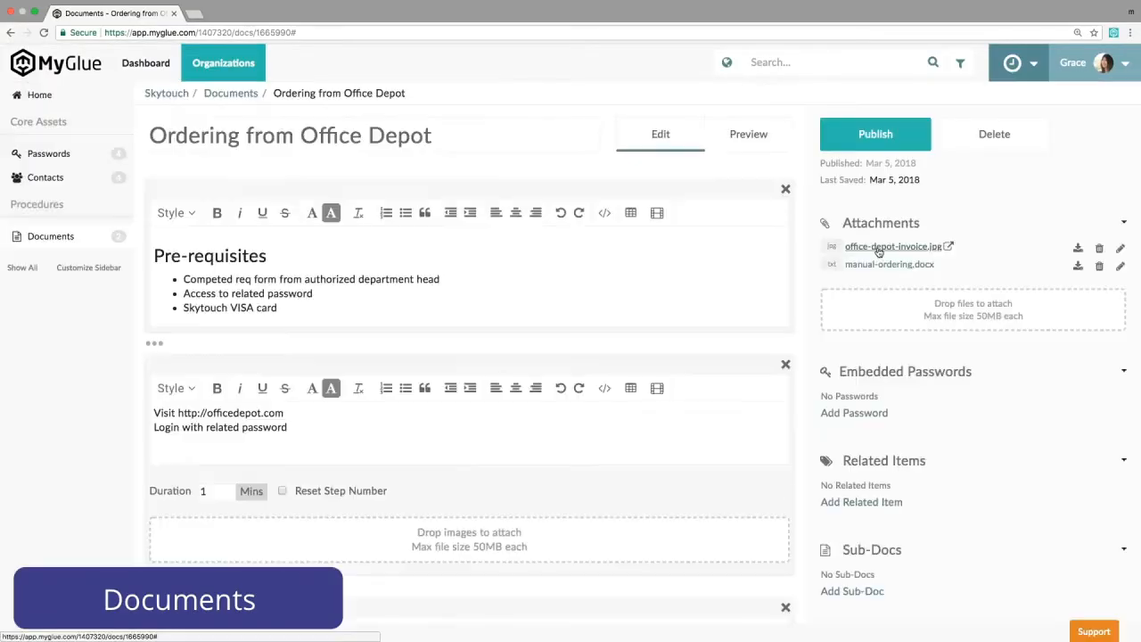
Step: Grant the Skytouch Staff group access under Security and publish the 'Ordering from Office Depot' document
scroll("down", 3)
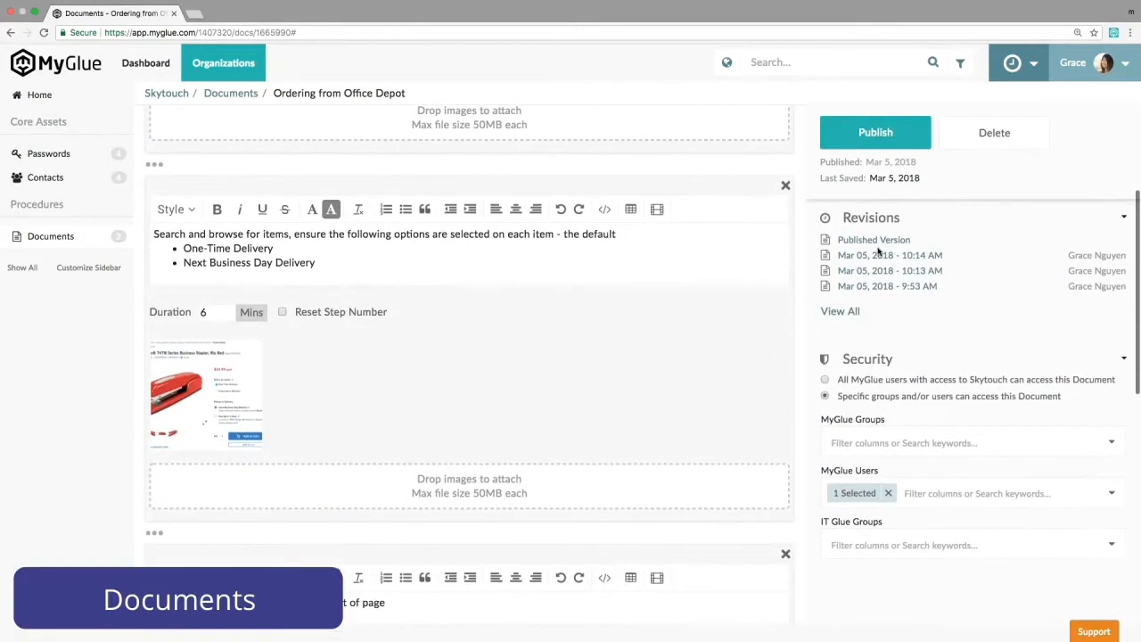
left_click(966, 442)
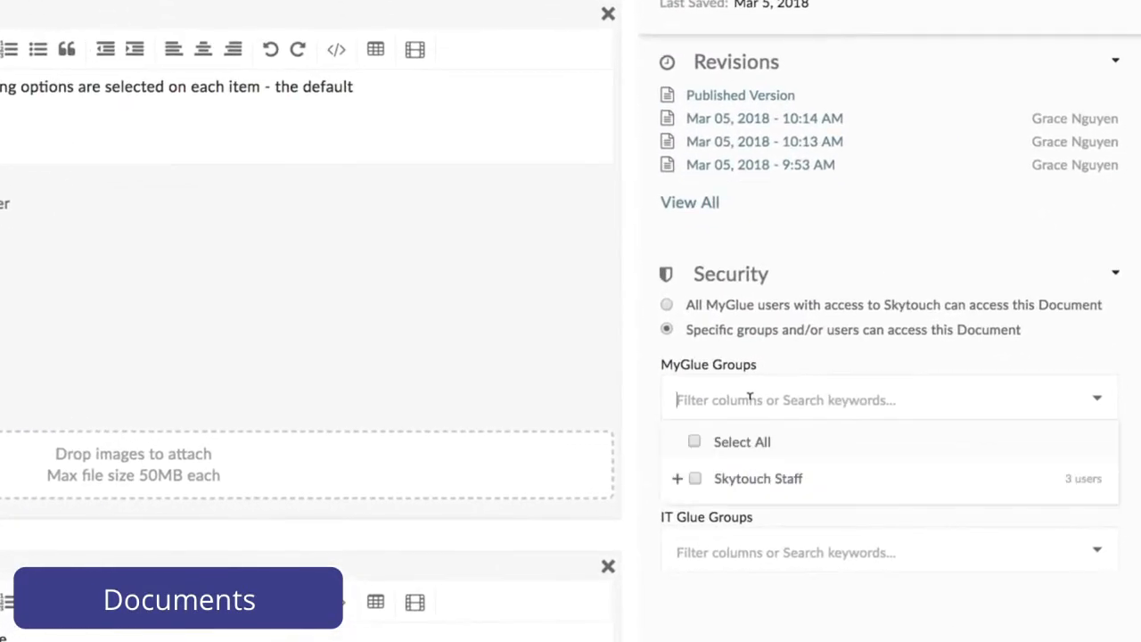
left_click(695, 442)
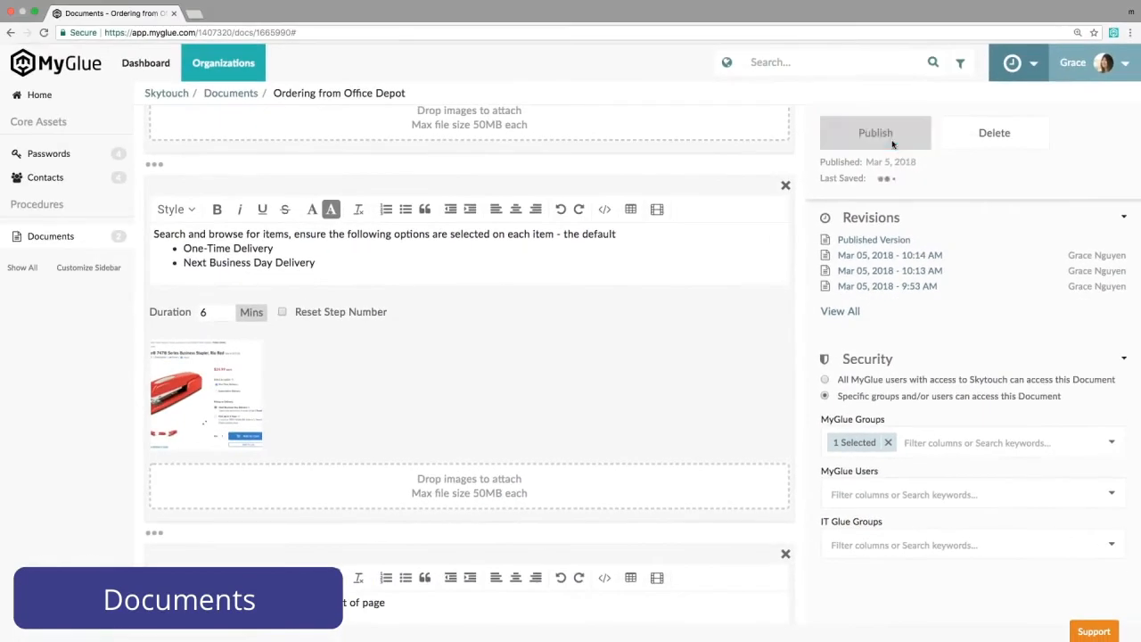
left_click(874, 131)
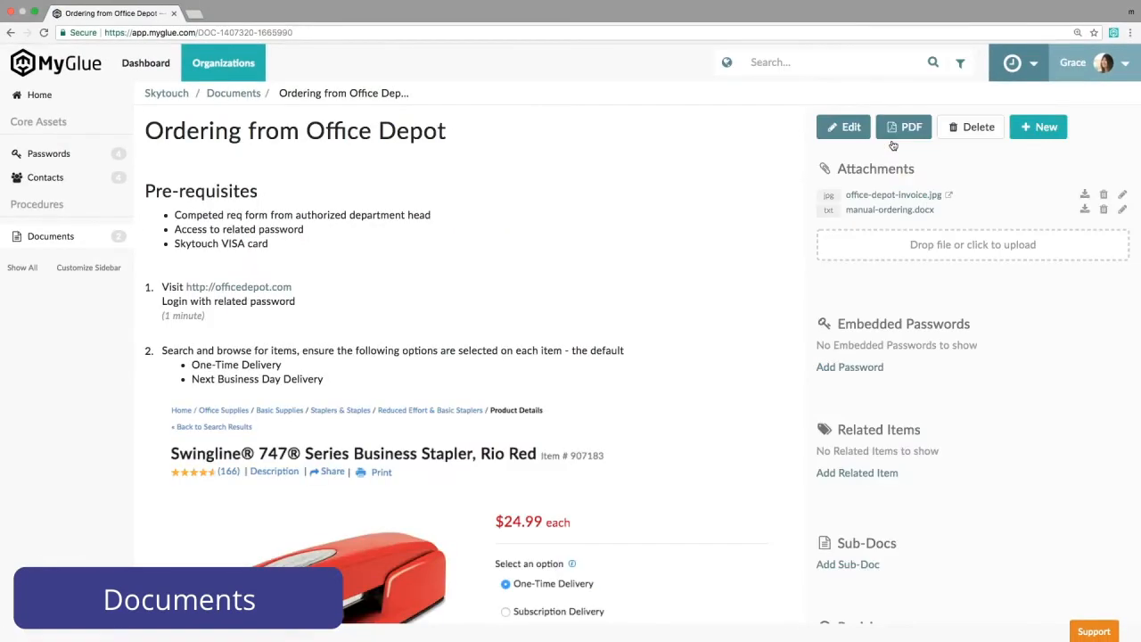